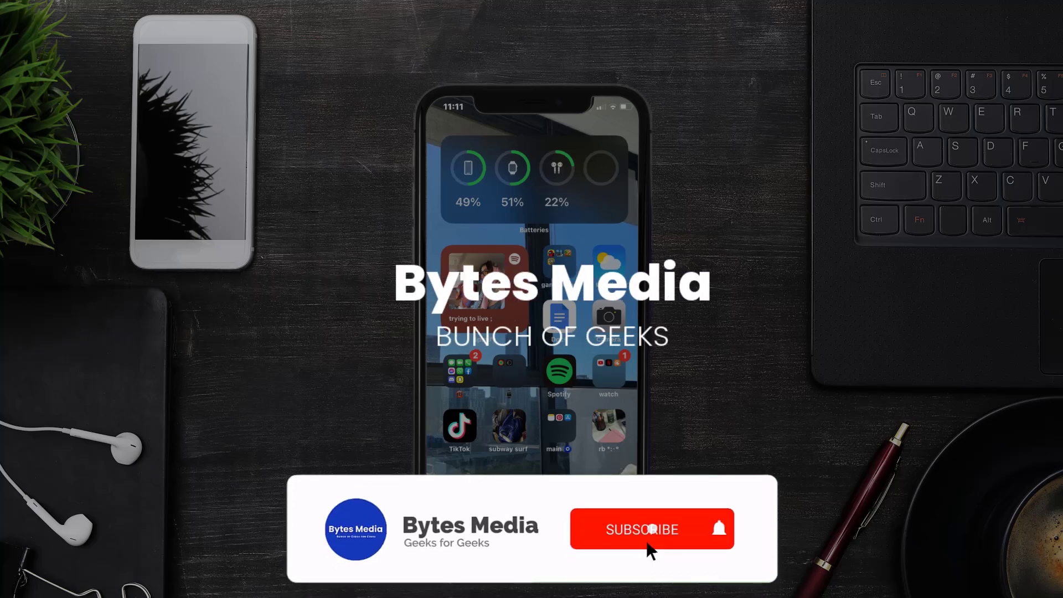
# Let the Bytes Media intro play through until the App Store Today page appears.
pyautogui.click(641, 529)
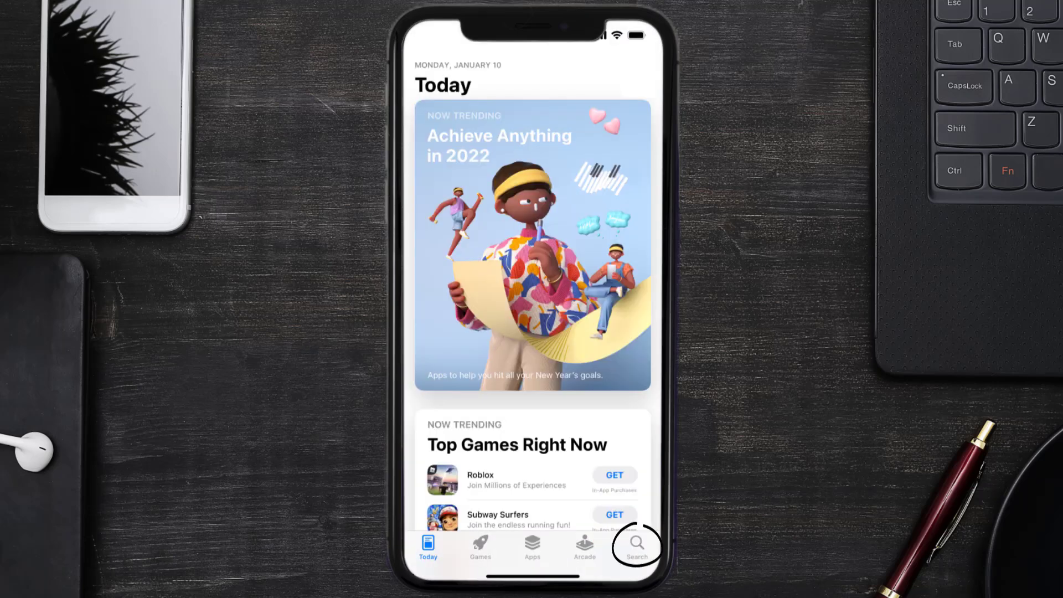
# Search the App Store for "everand app" and update Everand: Ebooks and audiobooks.
pyautogui.click(635, 546)
pyautogui.write('everand app')
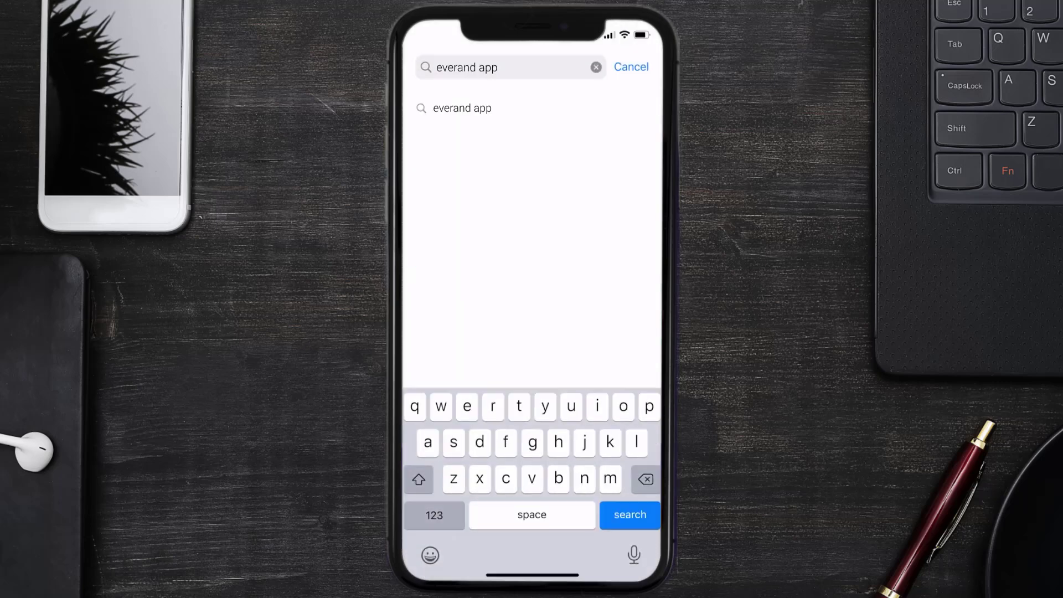
pyautogui.click(629, 515)
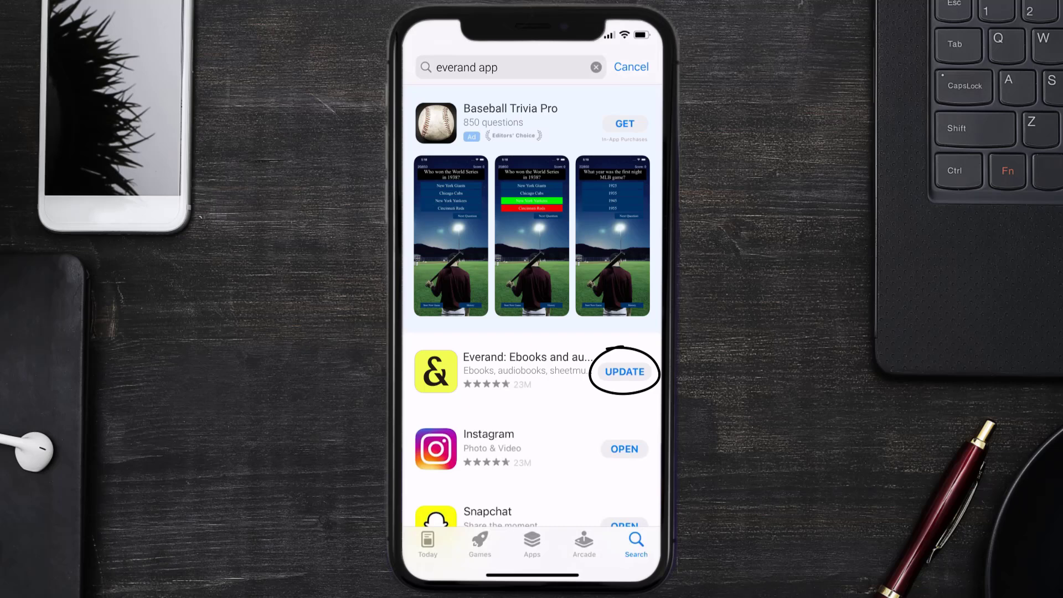
pyautogui.click(624, 372)
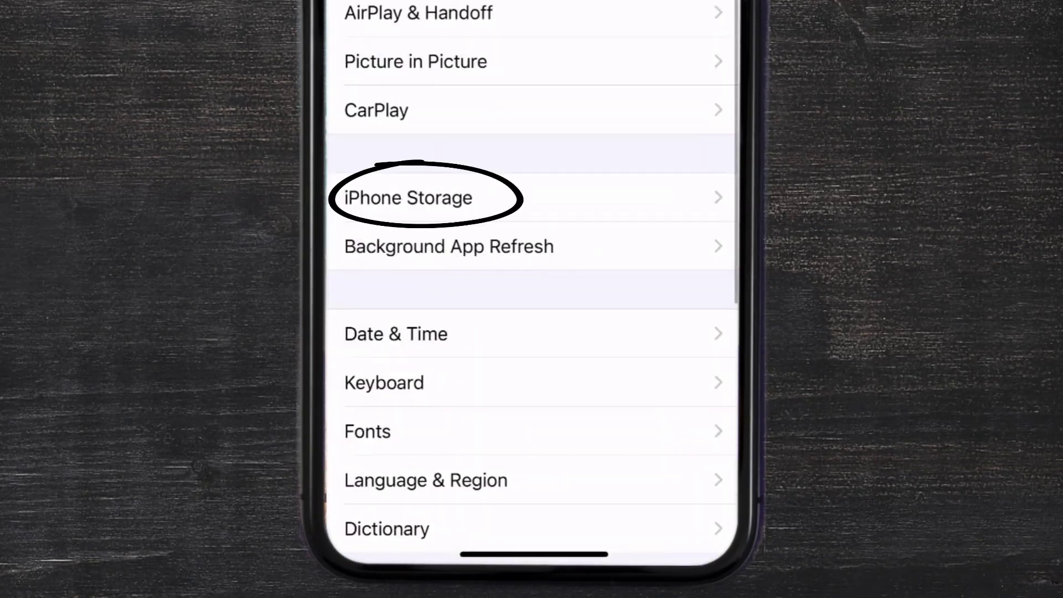
pyautogui.click(406, 197)
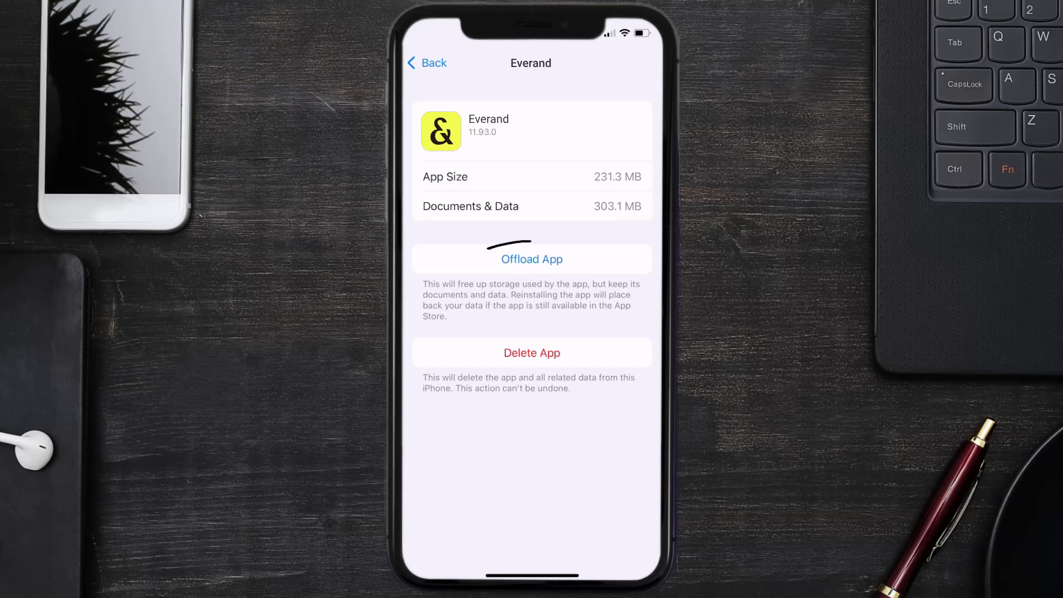
# Offload Everand keeping its documents and data, then reinstall it.
pyautogui.click(531, 260)
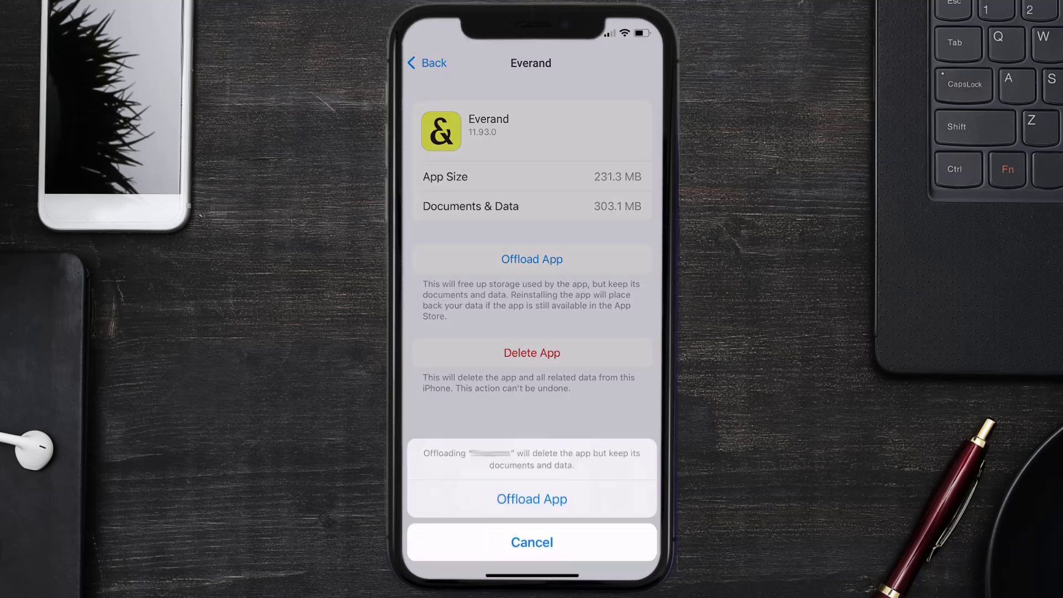
pyautogui.click(532, 500)
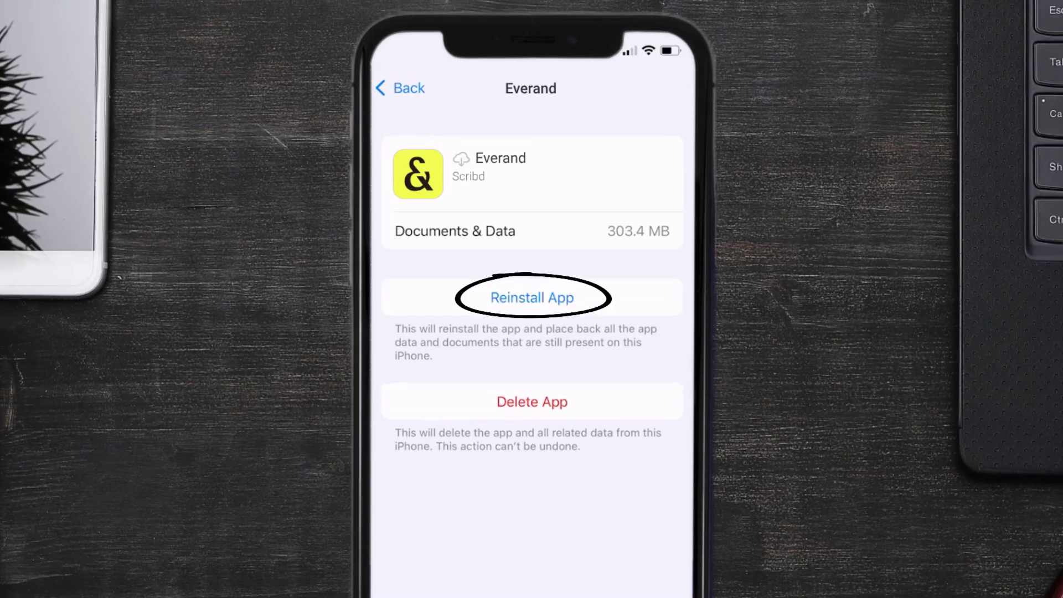
pyautogui.click(531, 297)
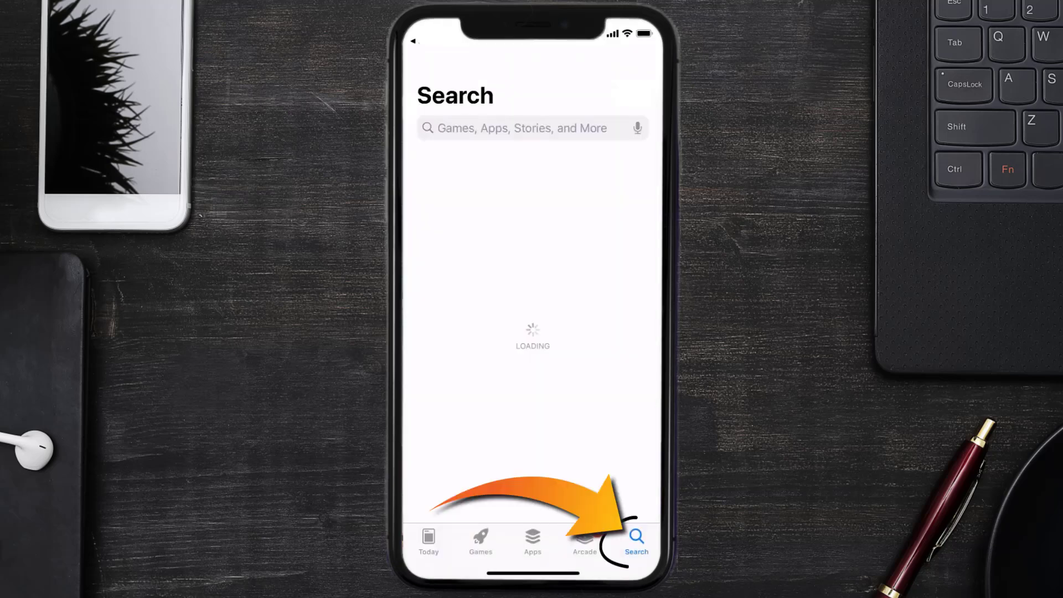
# Search "everand app" and download Everand onto the iPhone again with GET.
pyautogui.write('everand app')
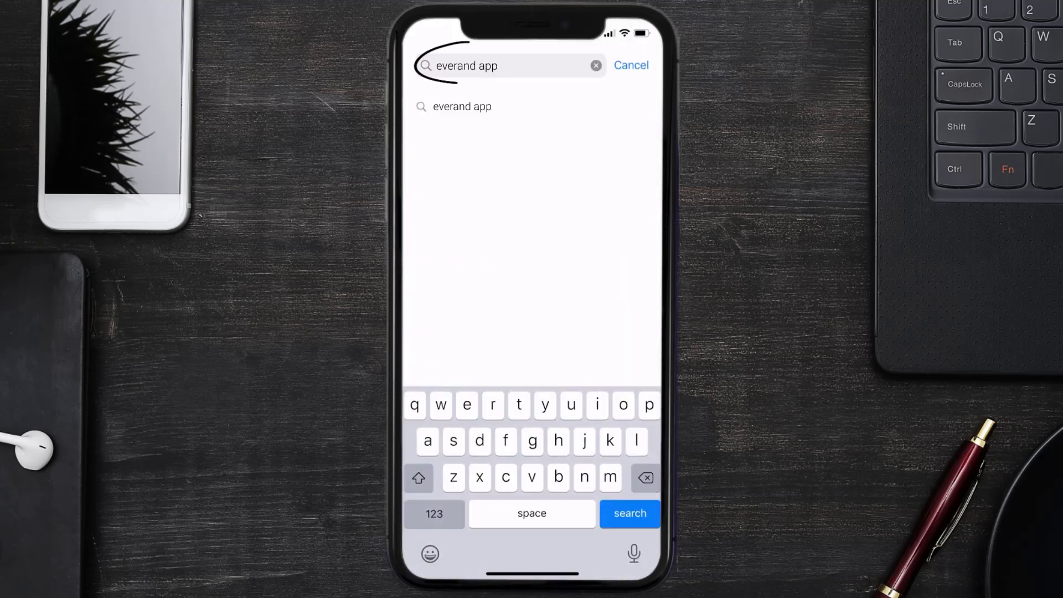
pyautogui.click(629, 513)
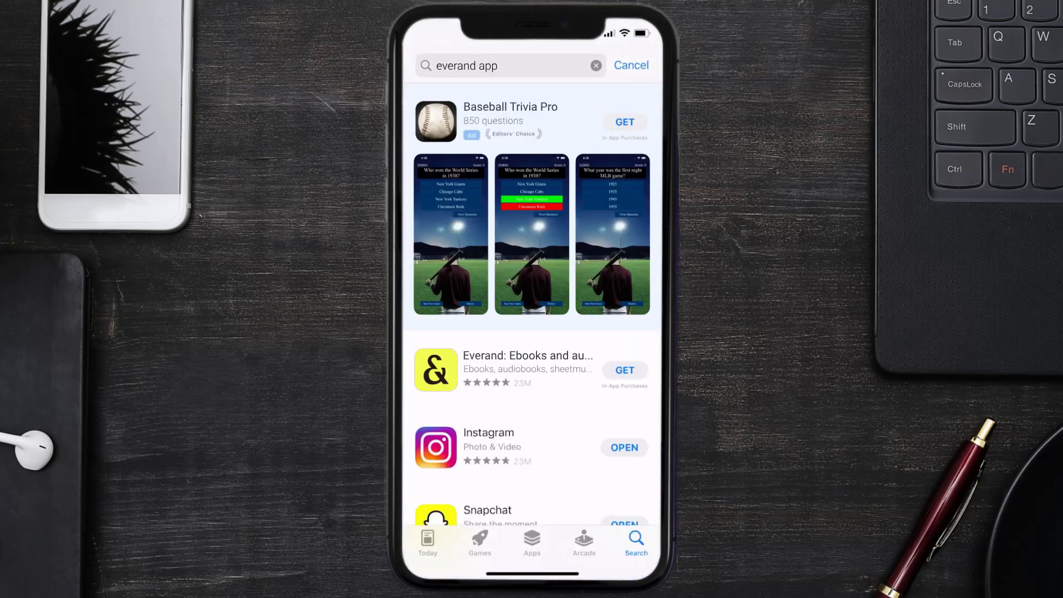
pyautogui.click(623, 370)
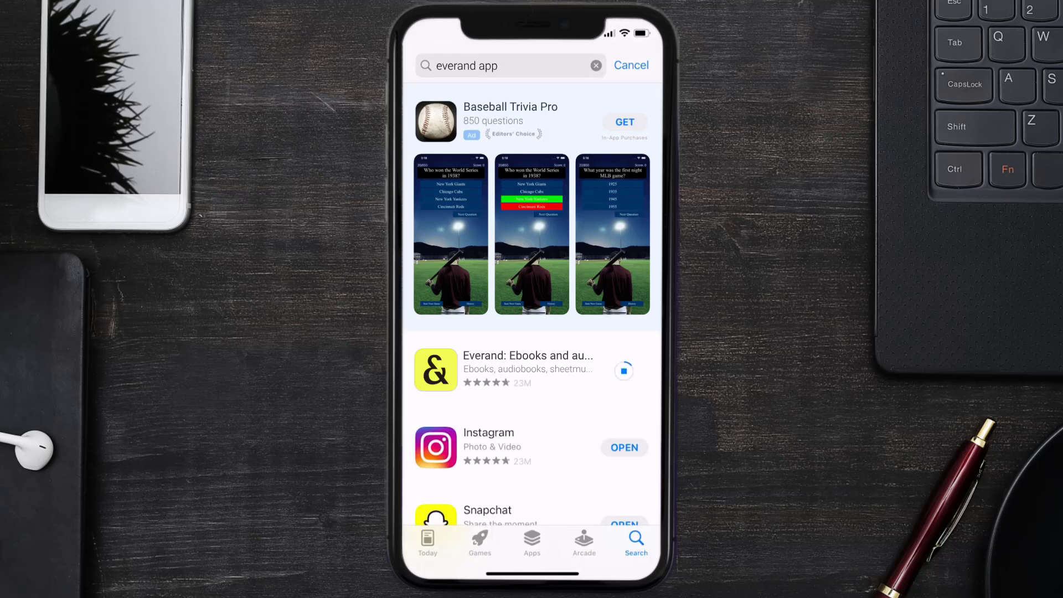